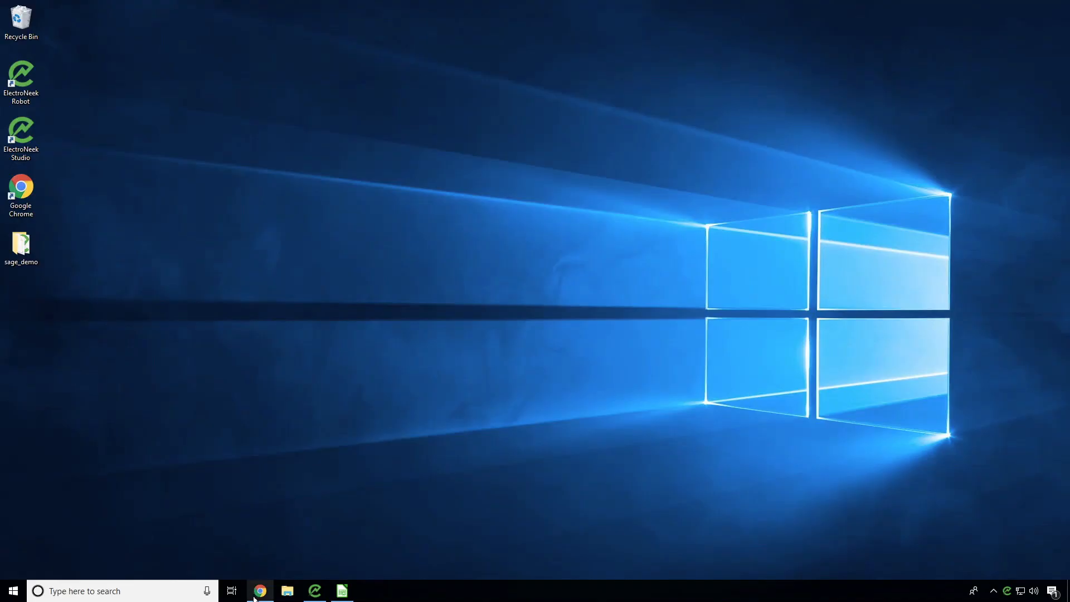
# - Show the current Chart of Accounts in Chrome, then the LibreOffice Calc template of nine new ledger accounts
pyautogui.click(259, 591)
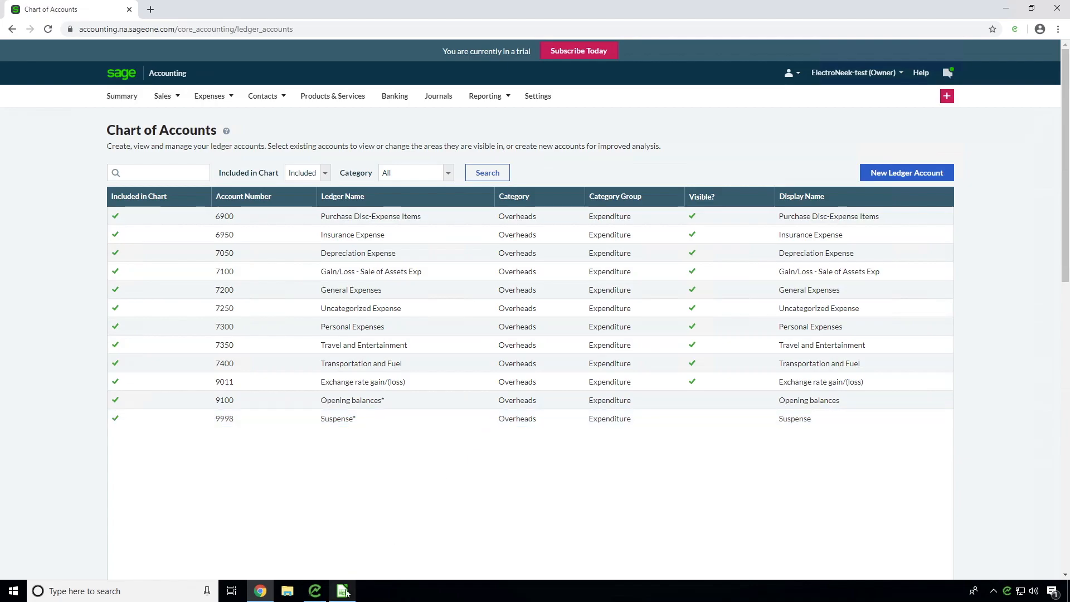
pyautogui.click(342, 591)
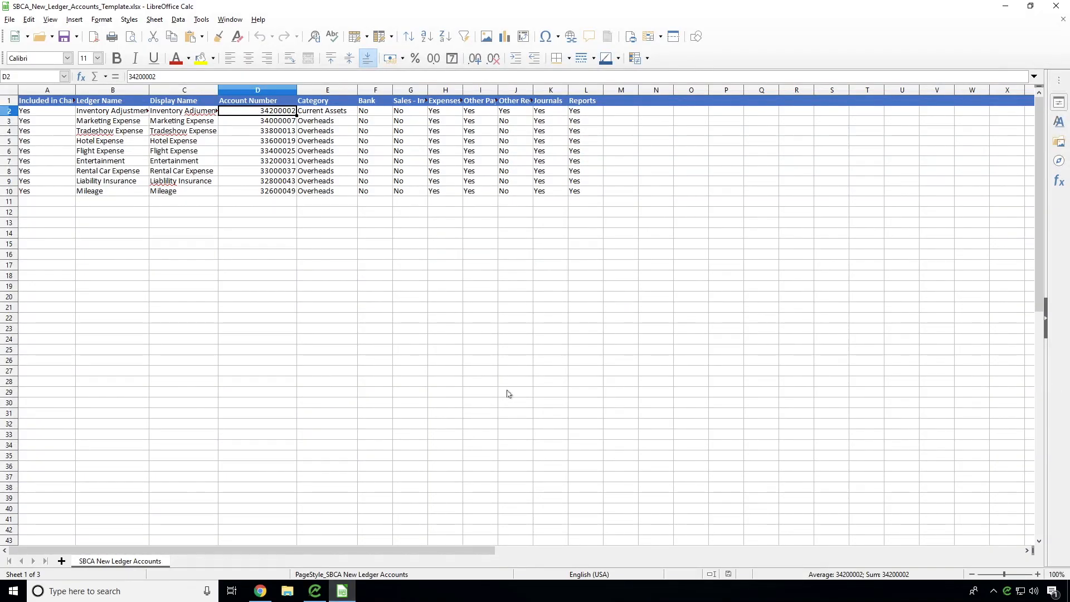
pyautogui.moveTo(972, 21)
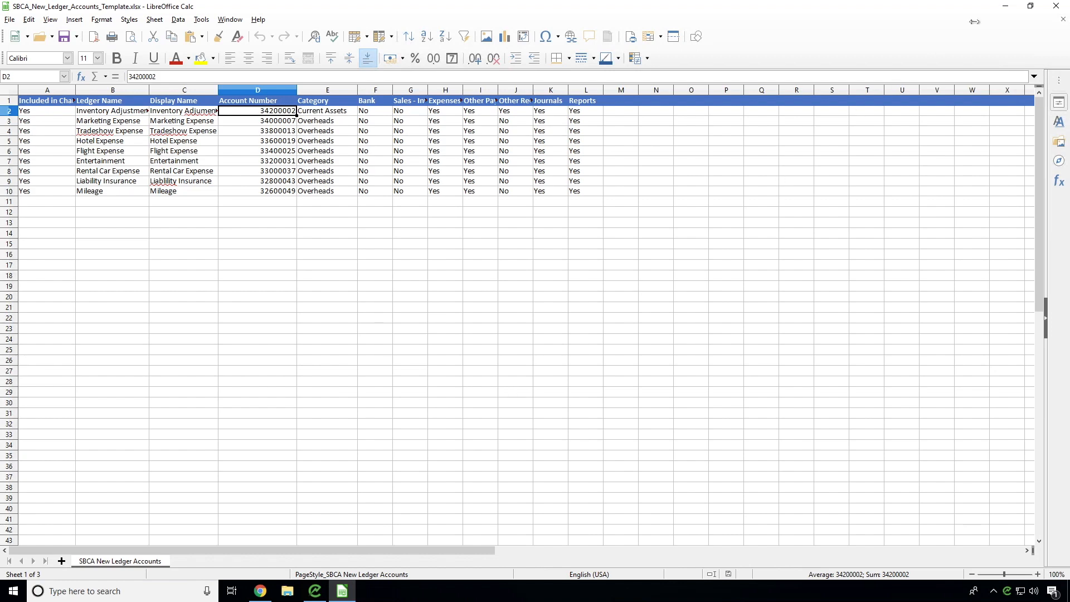
# - Run the ElectroNeek workflow so an automated browser reaches the Sage Accounting sign-in page
pyautogui.click(314, 591)
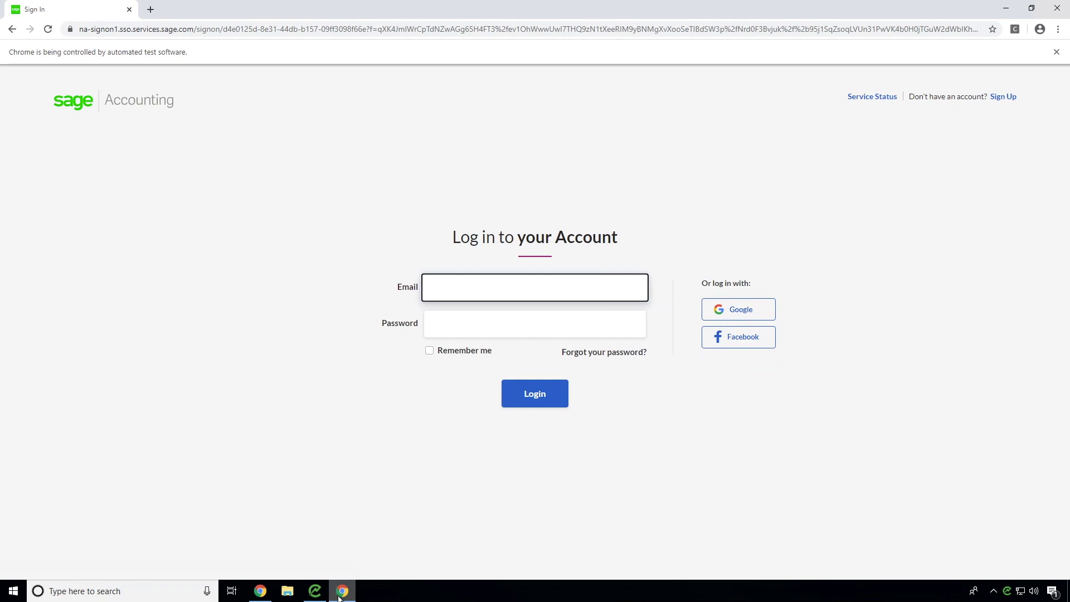
# - Log the robot into Sage and navigate via Settings to the Chart of Accounts ledger list
pyautogui.click(535, 394)
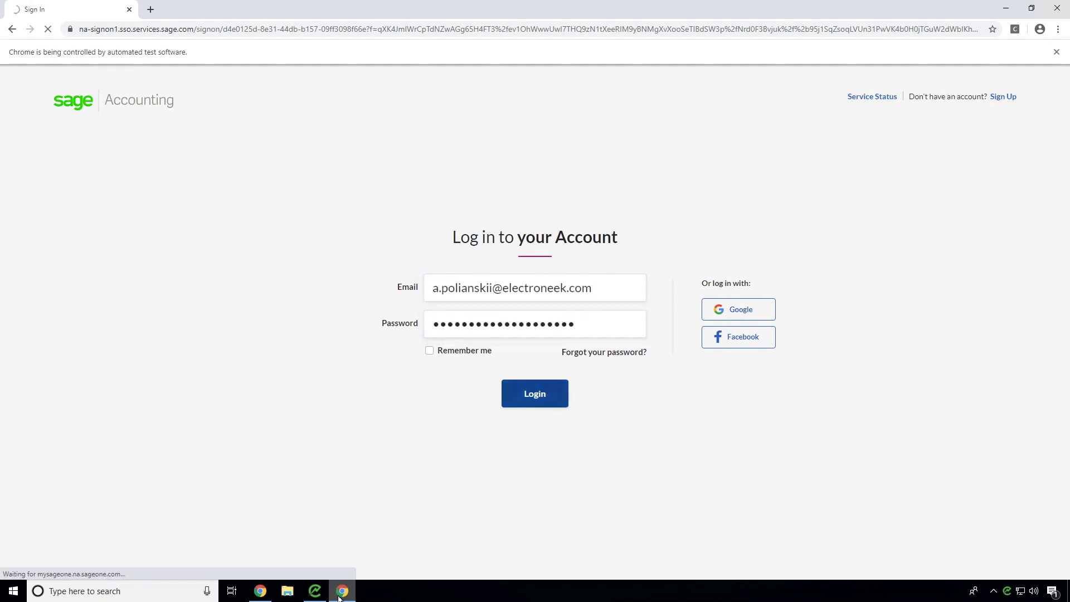
pyautogui.click(535, 394)
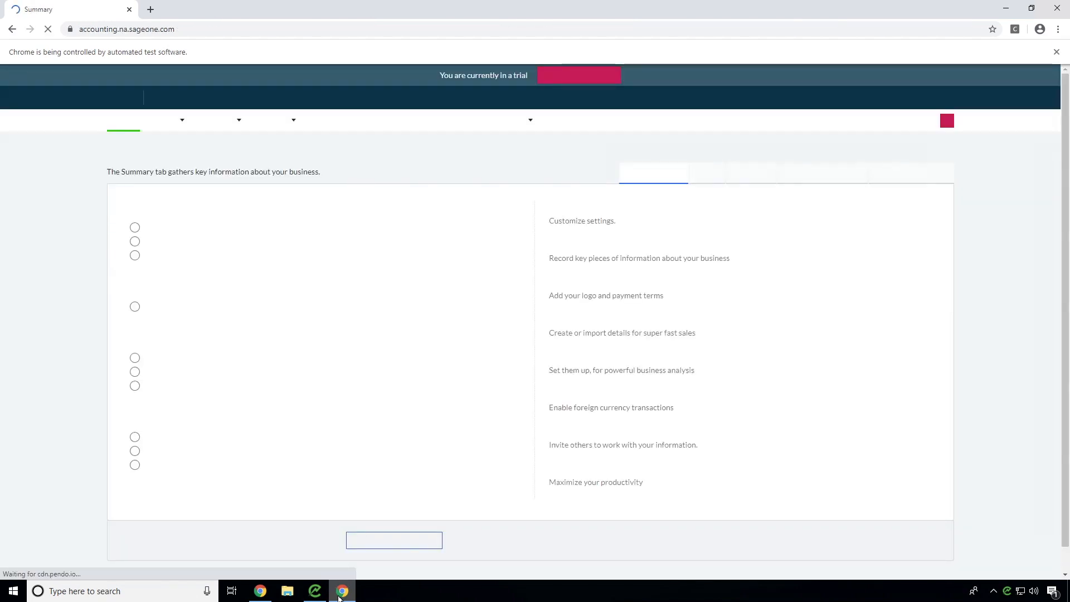
pyautogui.click(539, 121)
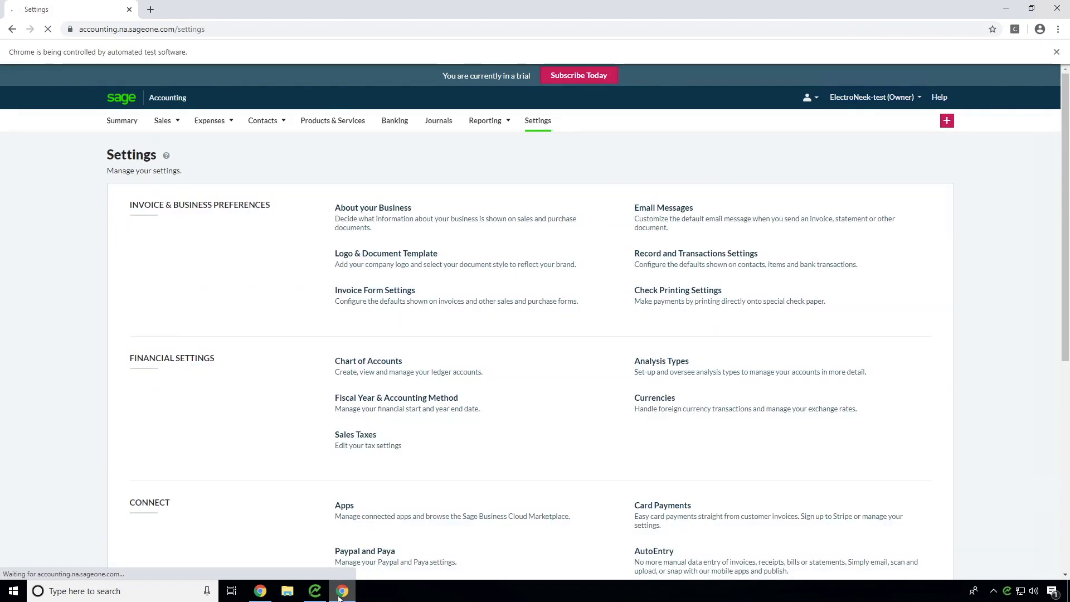
pyautogui.click(368, 362)
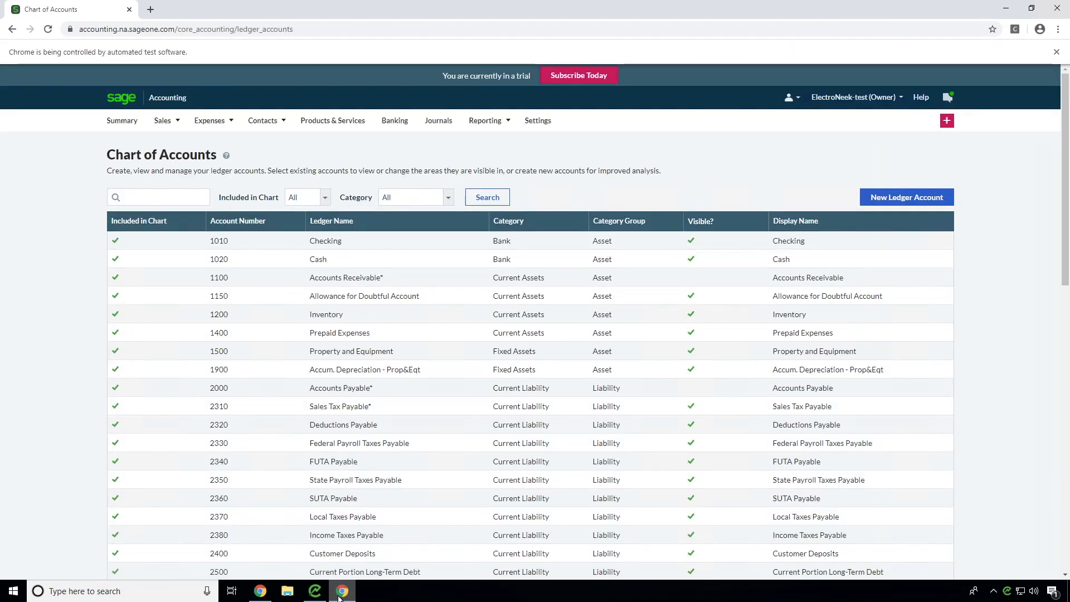
# - Create and save the Inventory Adjustment and Tradeshow Expense ledger accounts, continuing until the robot reports success
pyautogui.click(906, 197)
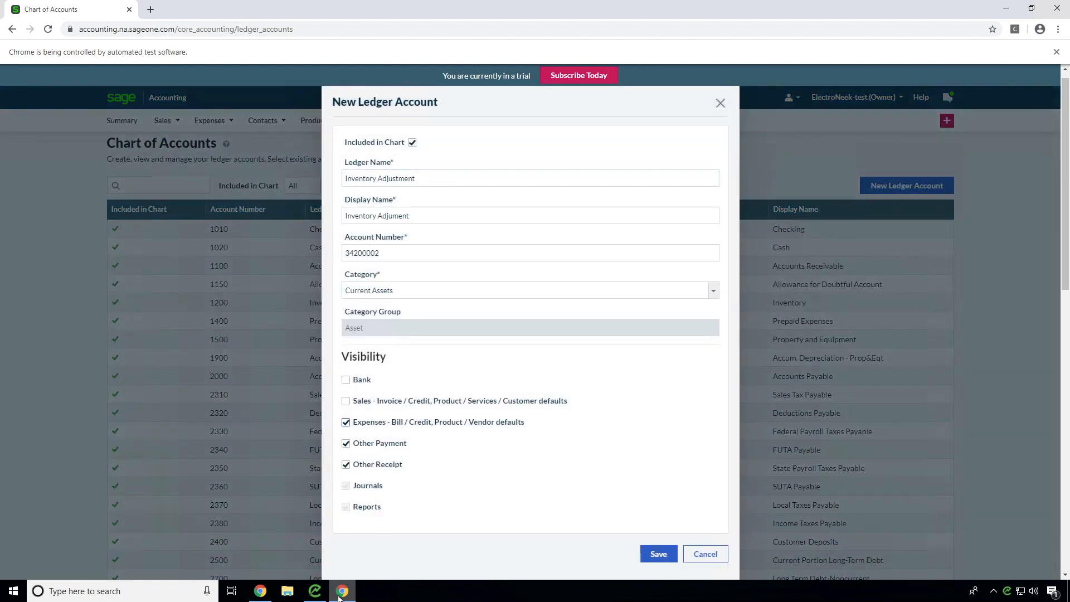
pyautogui.click(657, 554)
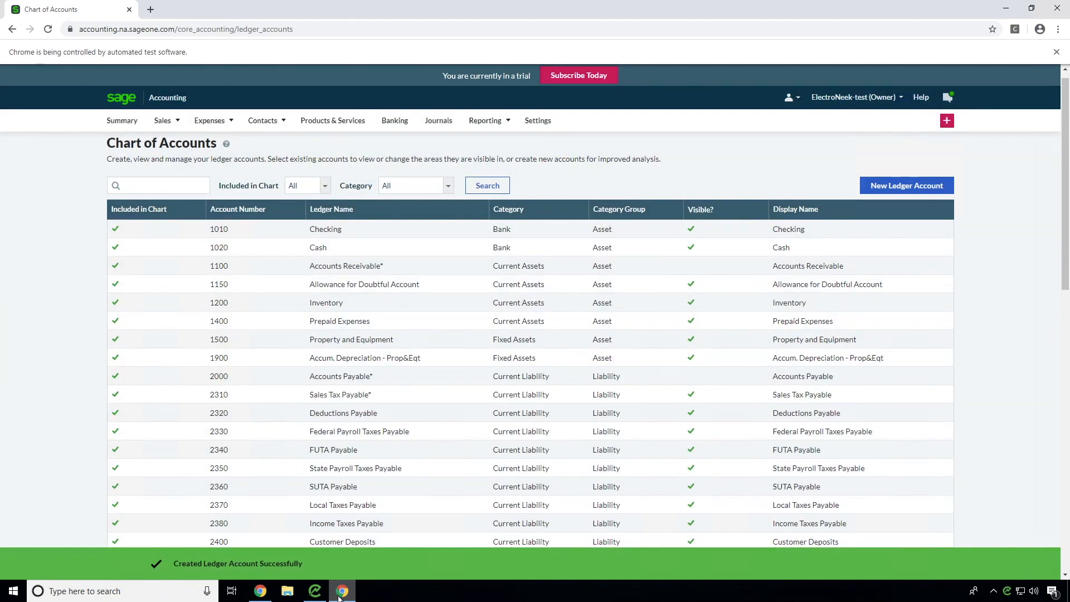
pyautogui.click(907, 185)
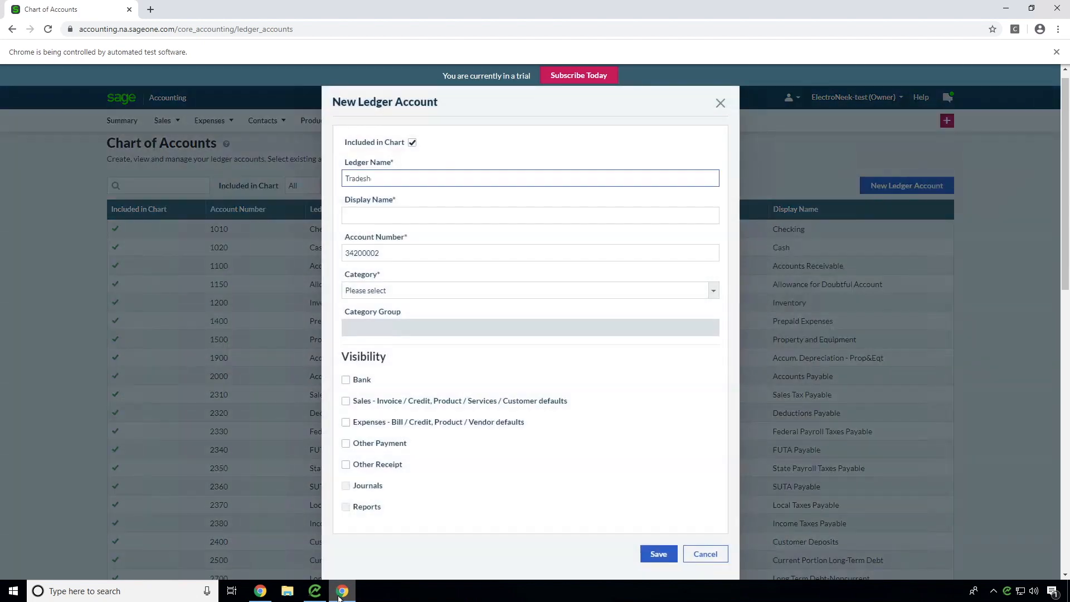
pyautogui.click(658, 553)
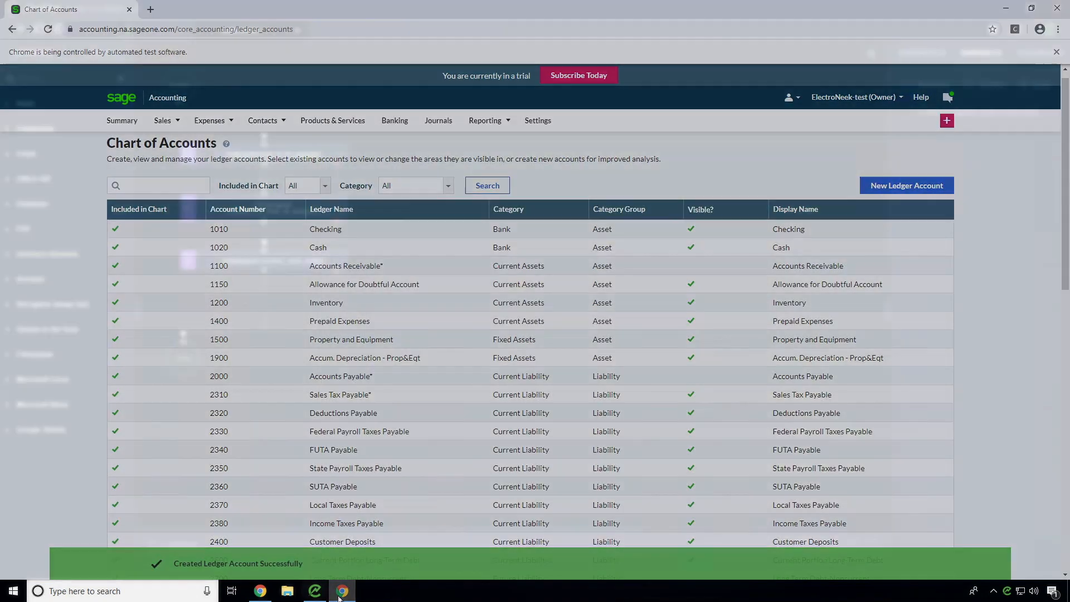
pyautogui.click(342, 591)
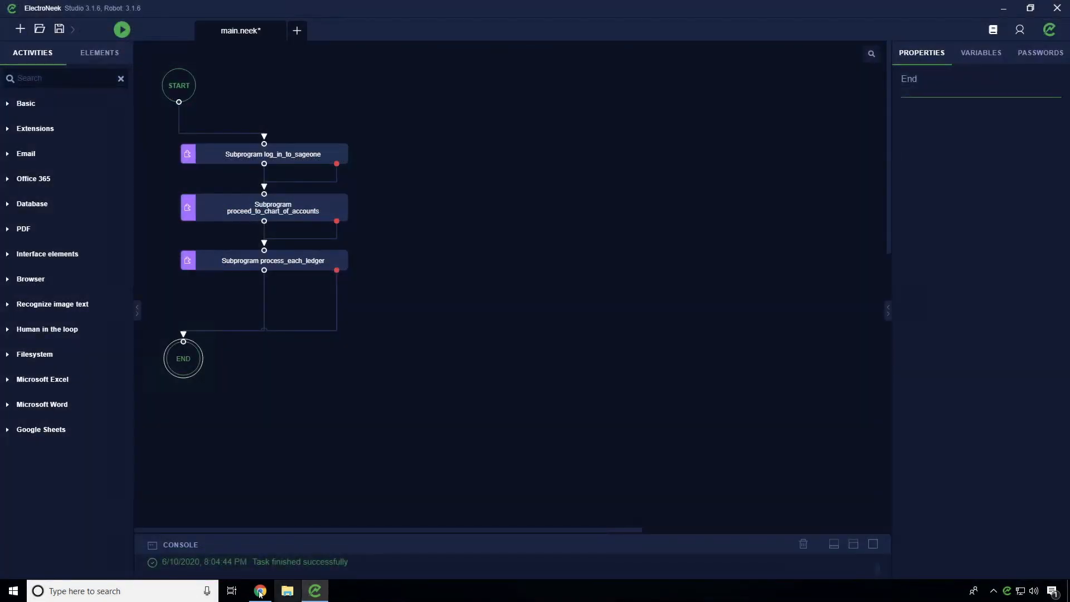
# - Refresh the Chart of Accounts in Chrome and scroll to the new accounts ending with Inventory Adjustment
pyautogui.click(260, 590)
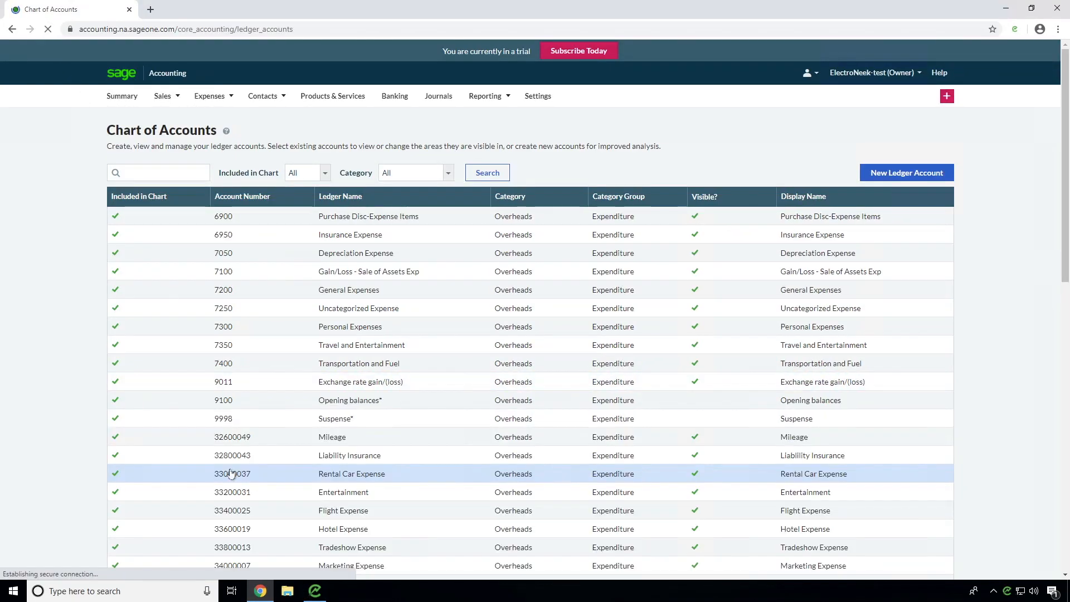
pyautogui.scroll(-3)
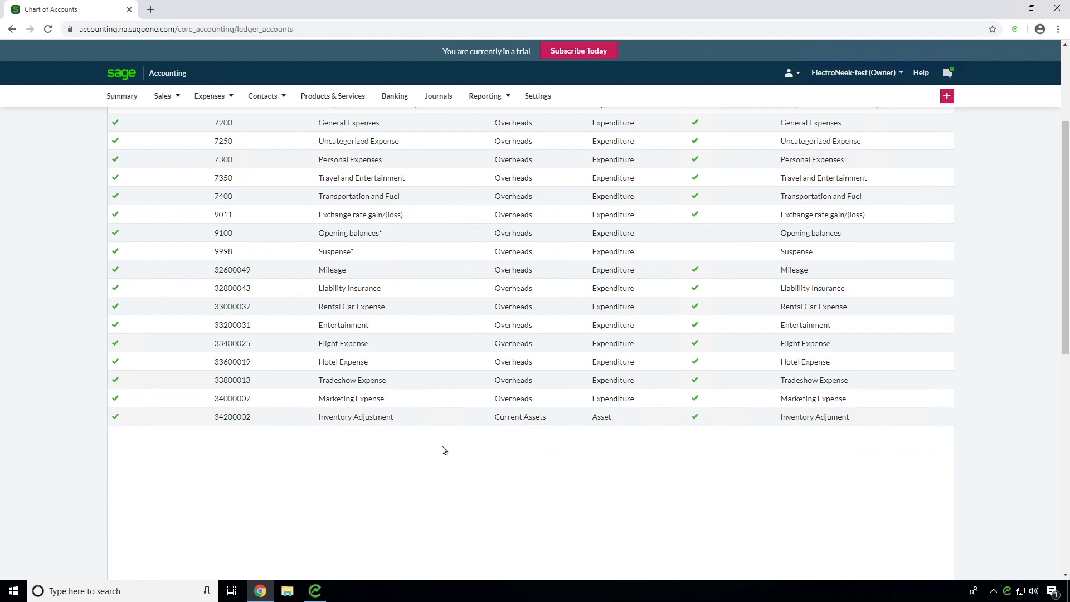